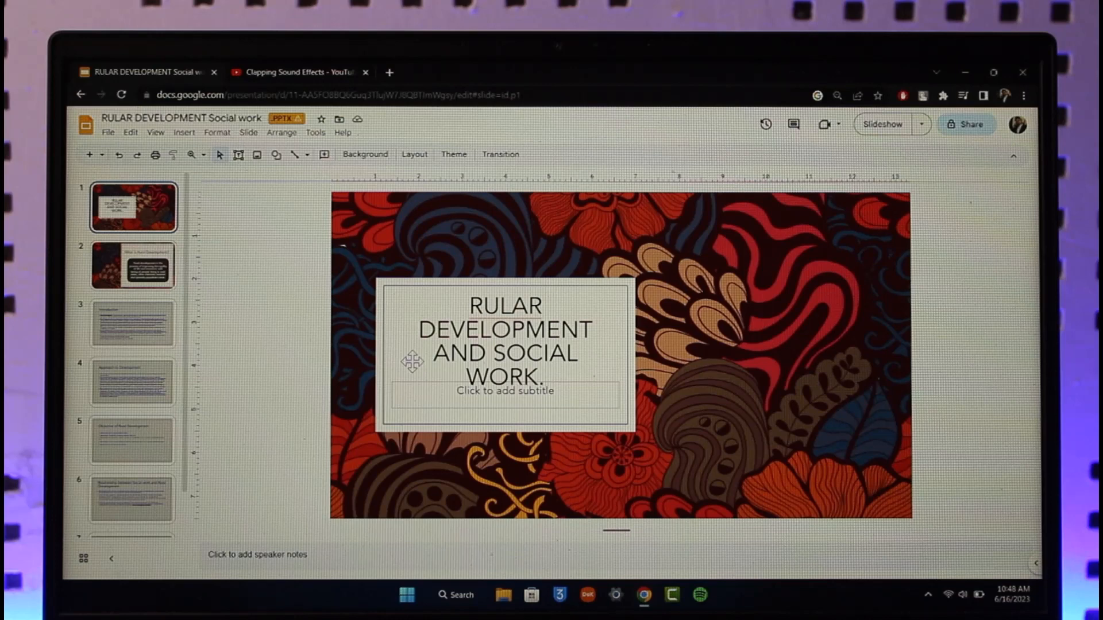
# - Copy the clapping sound effects video's YouTube link and return to the presentation
pyautogui.click(298, 72)
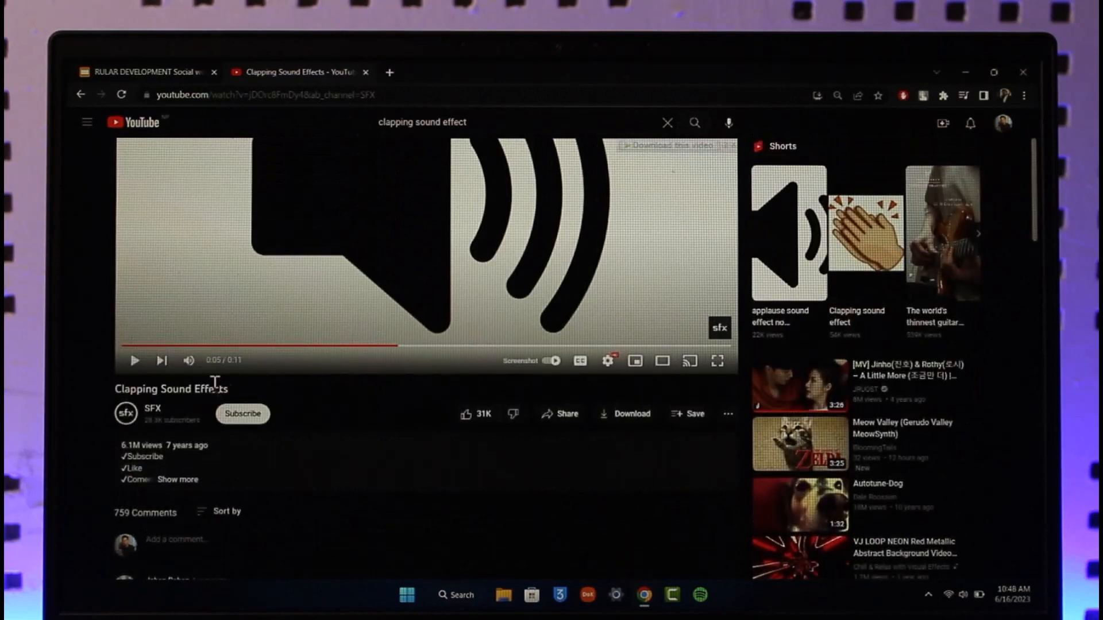
pyautogui.rightClick(281, 94)
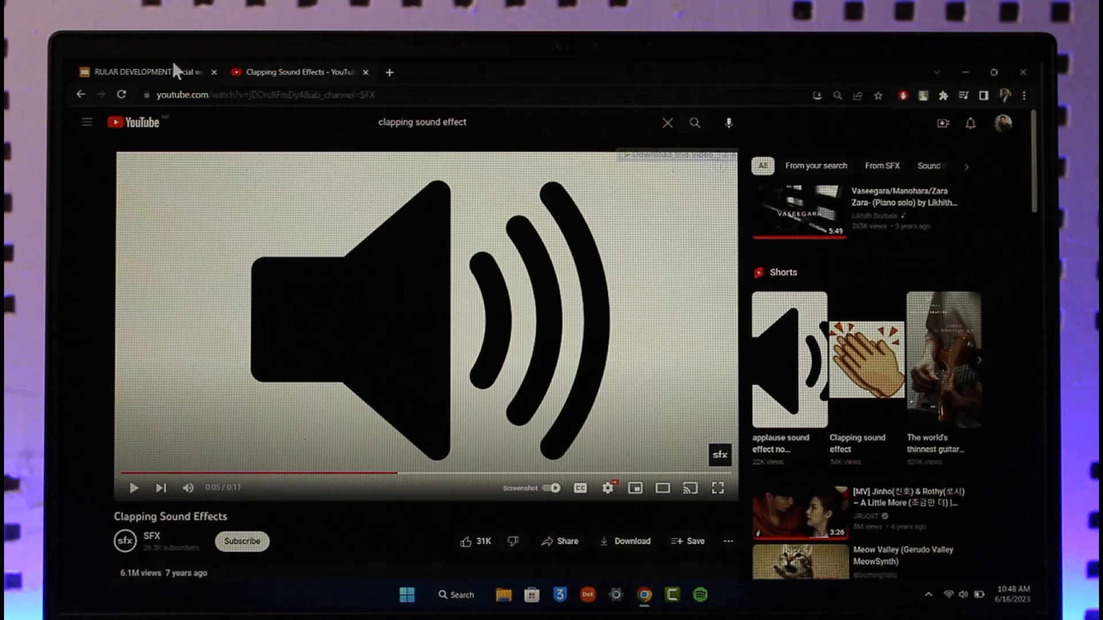
pyautogui.click(141, 72)
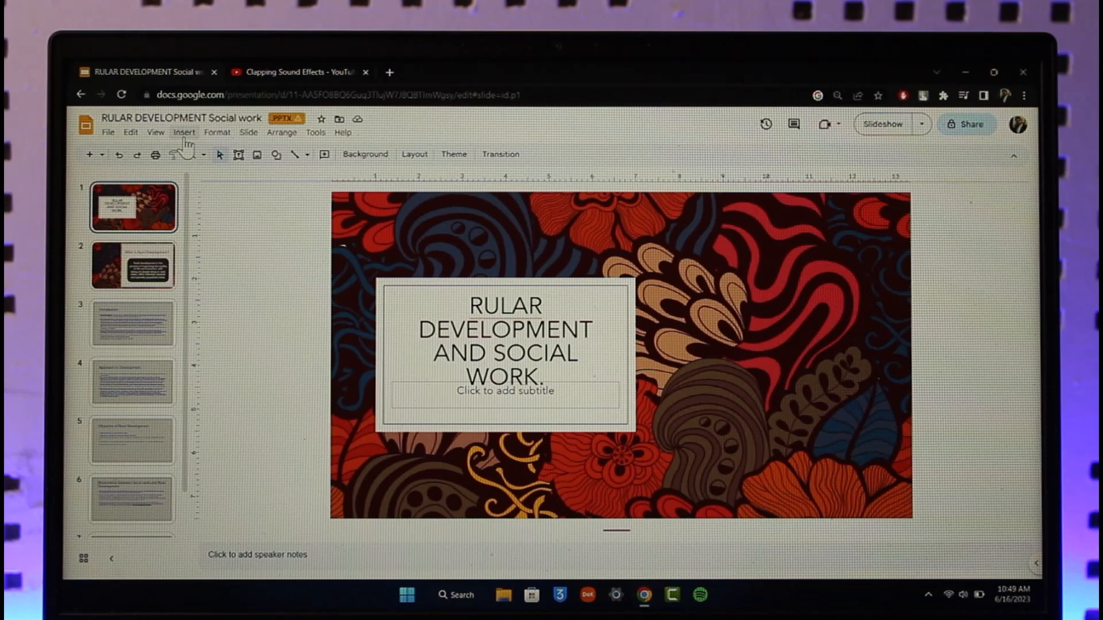
pyautogui.click(183, 132)
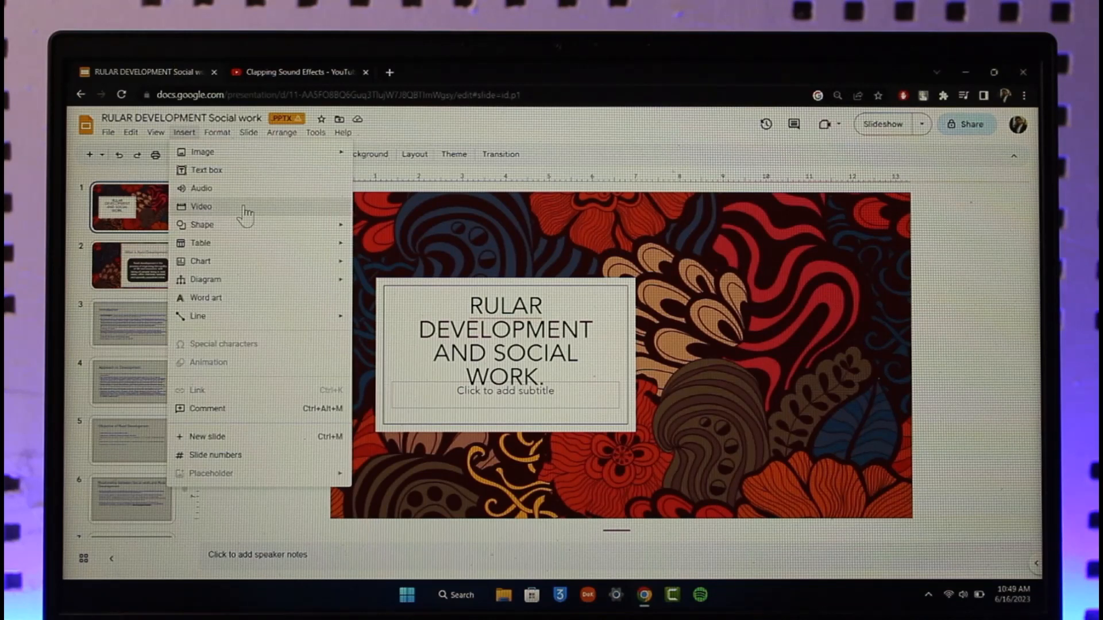
pyautogui.click(201, 207)
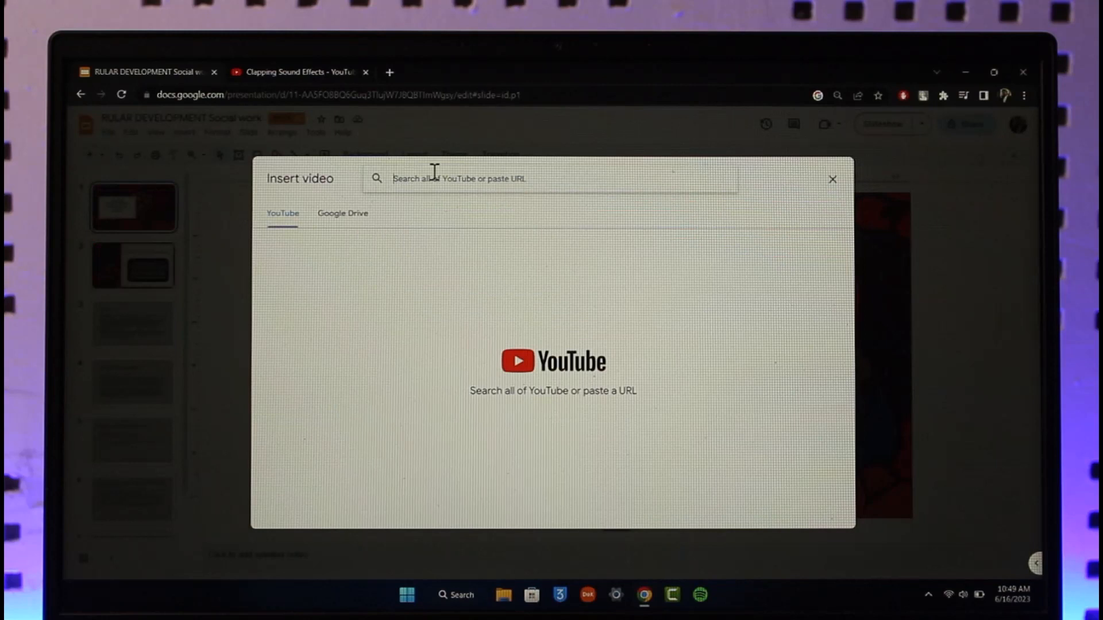
pyautogui.write('https://www.youtube.com/watch?v=jD0rc8FmDy4&ab_channel=SFX')
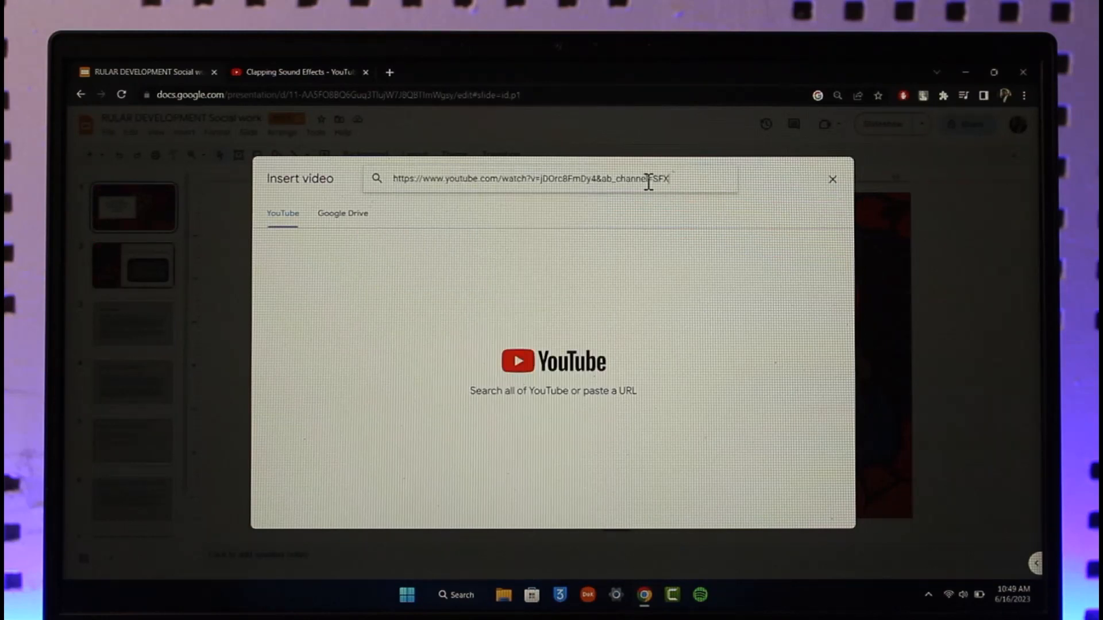
pyautogui.press('Enter')
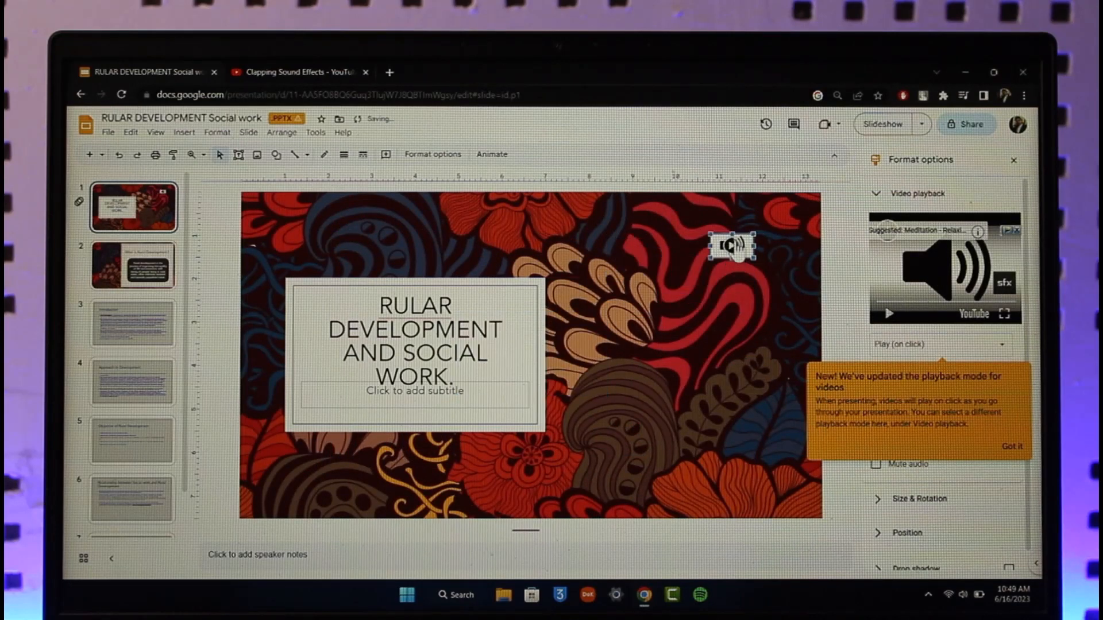
pyautogui.moveTo(279, 503)
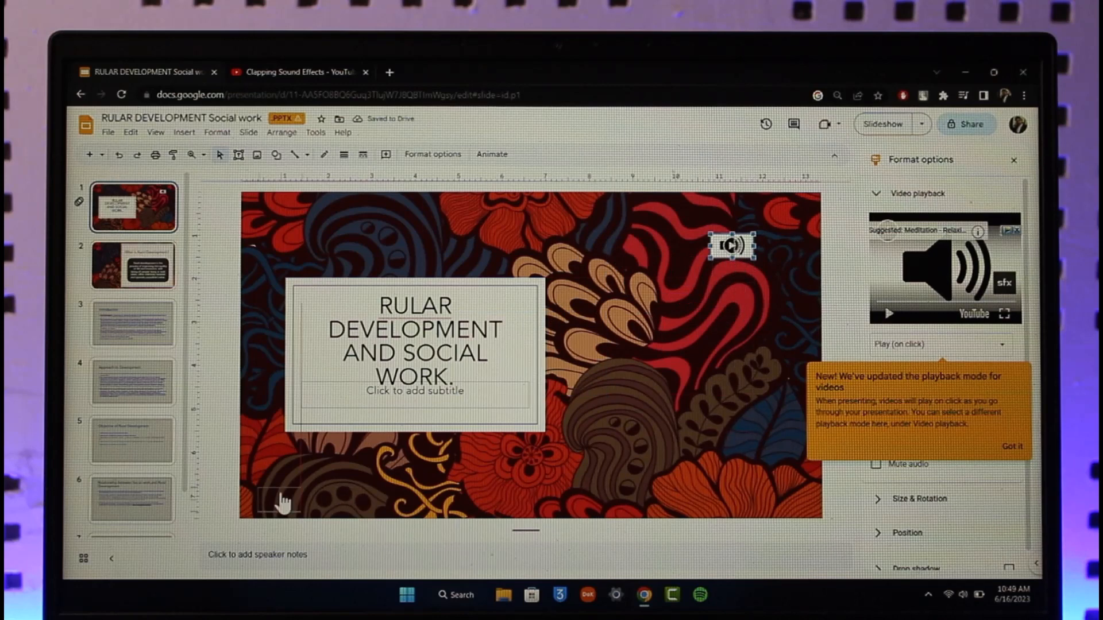
# - Drag the tiny clapping sound video down to the slide's bottom-left corner
pyautogui.moveTo(731, 246); pyautogui.dragTo(271, 499)
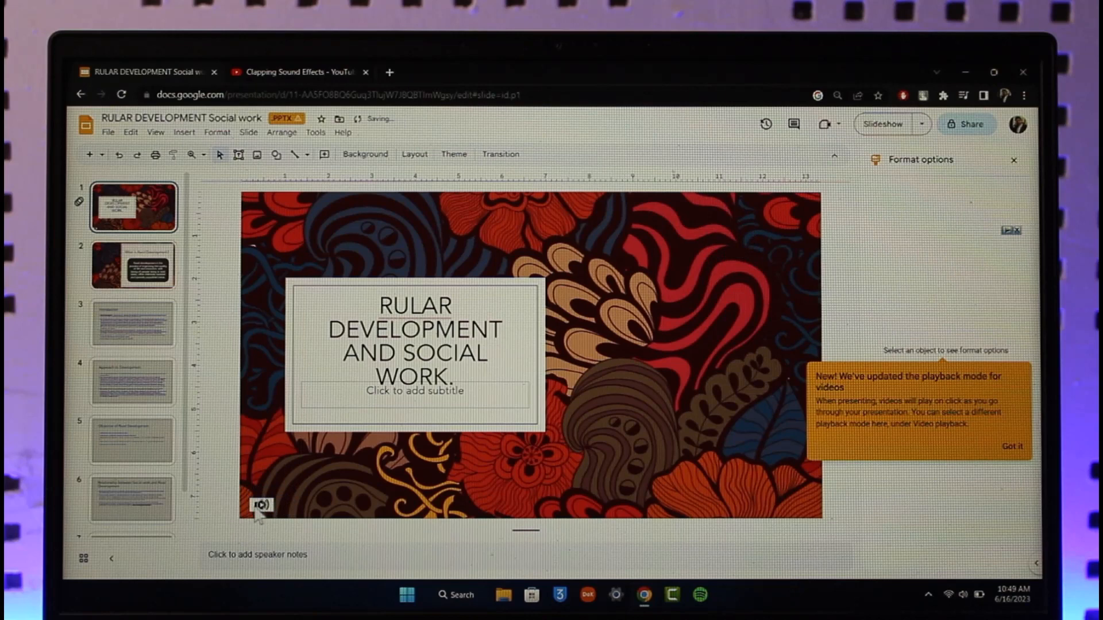
# - Select the tiny video to show its play-on-click settings and dismiss the playback-mode notice
pyautogui.click(261, 508)
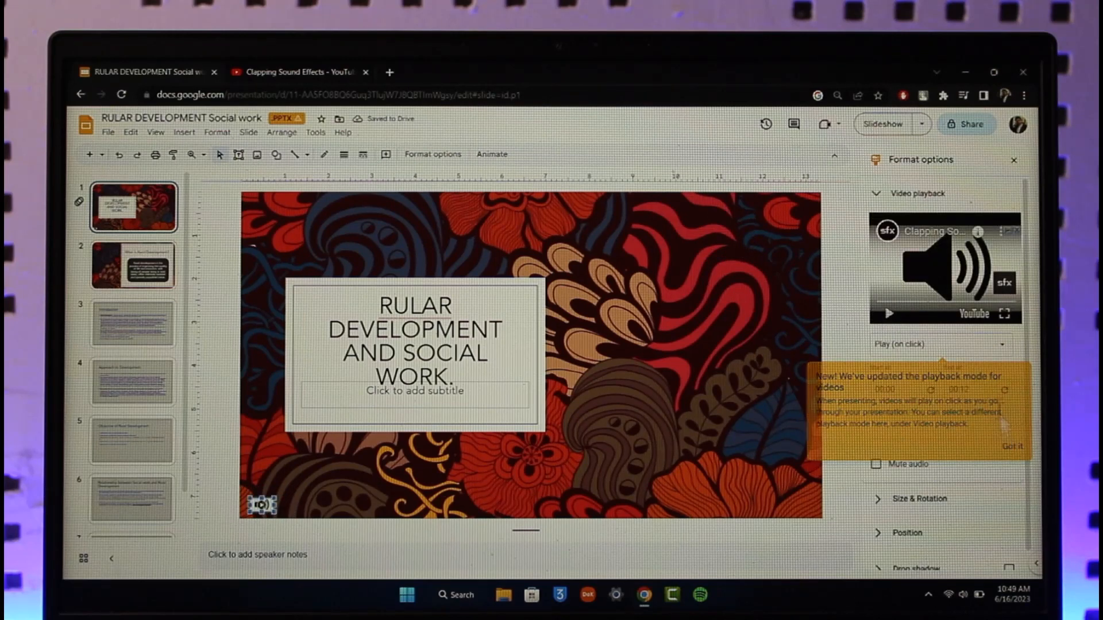
pyautogui.click(1011, 446)
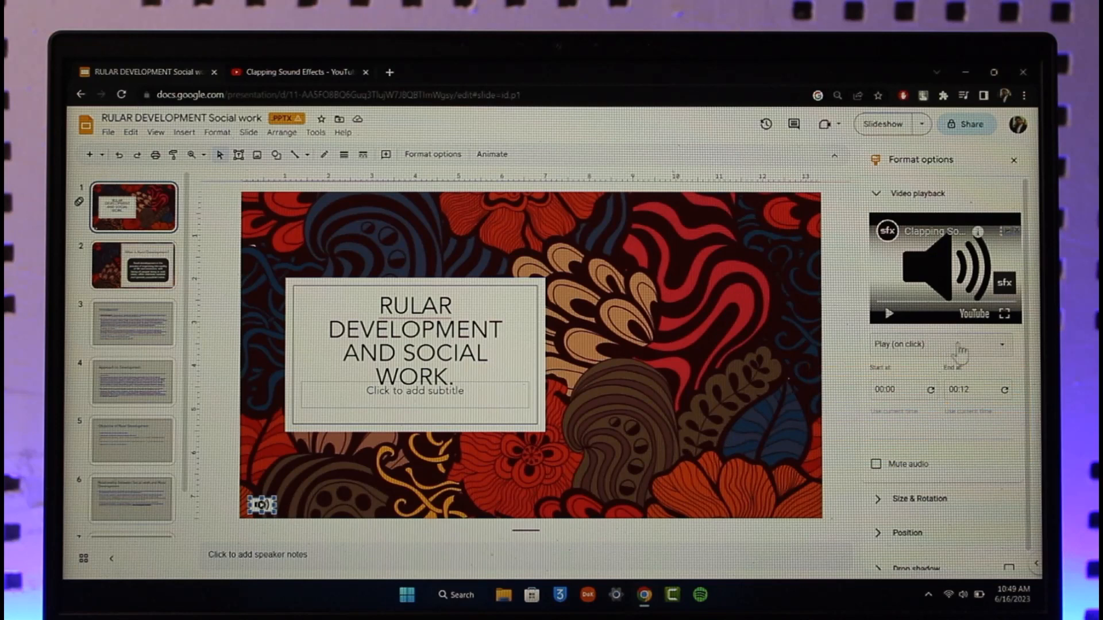